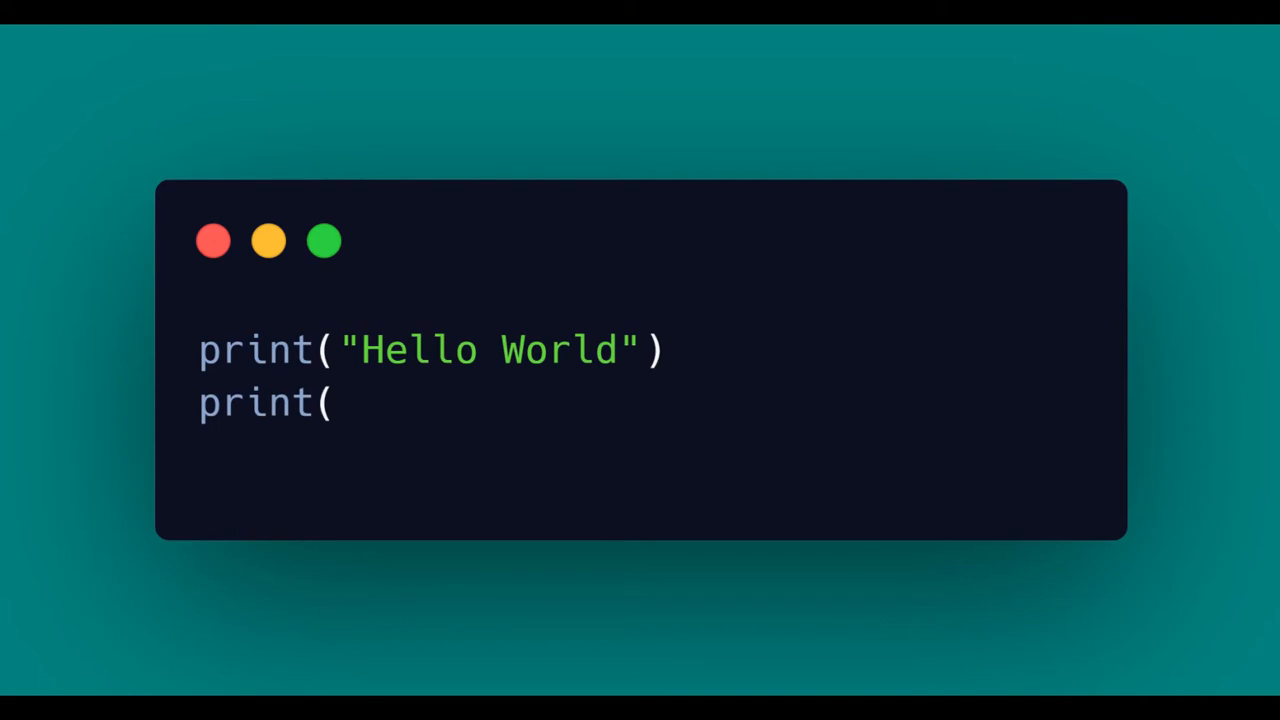
# Step: Complete the second print line with "Welcome to my channel")
pyautogui.write('"Welcome to')
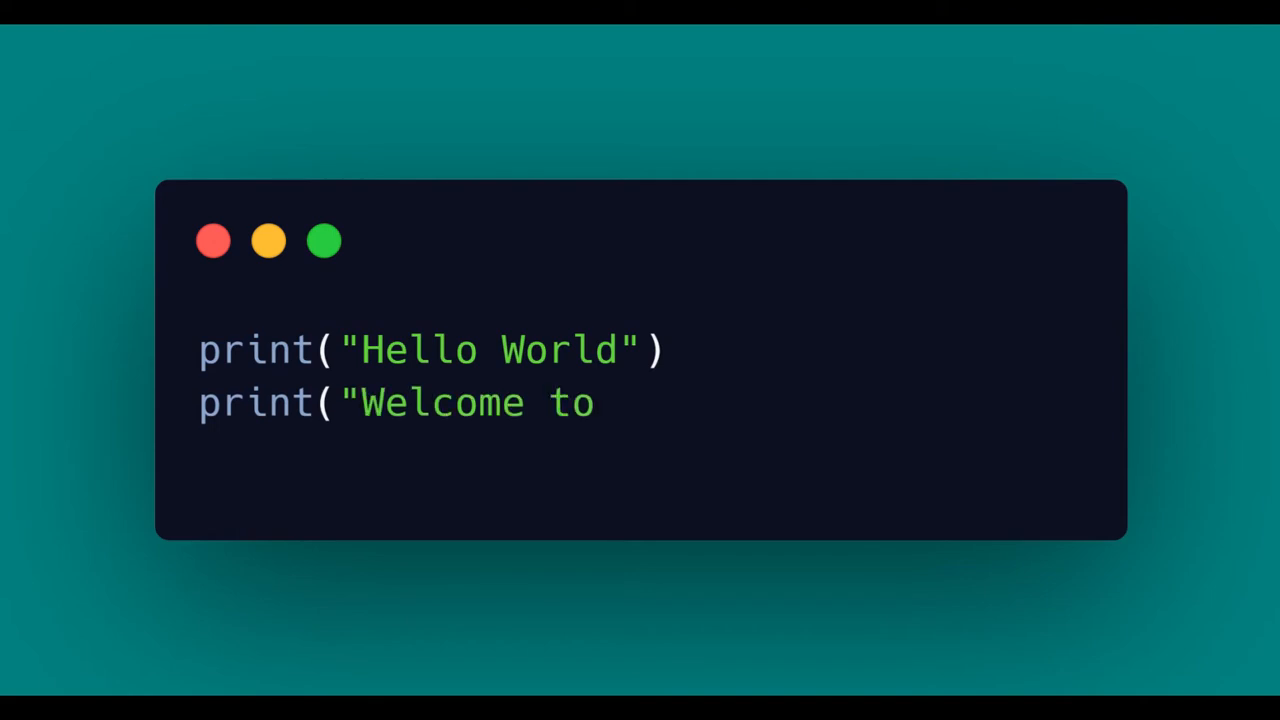
pyautogui.write('my channel"')
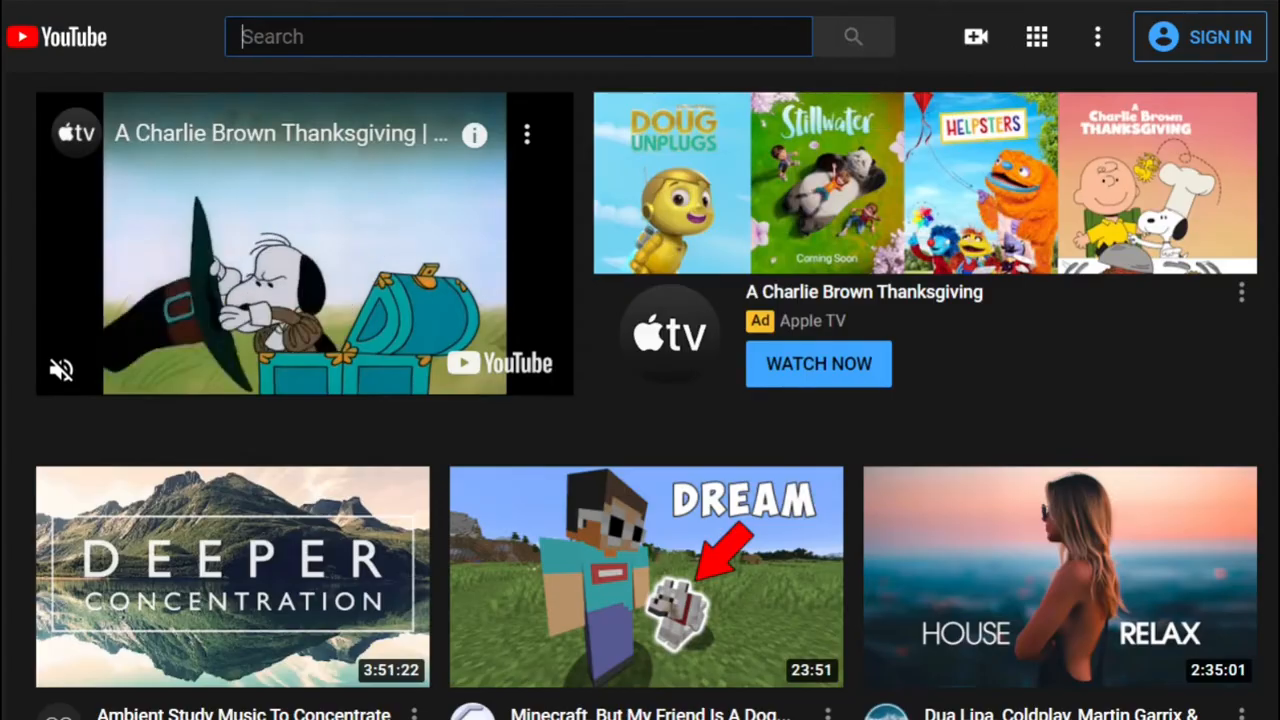
# Step: Enter "programming tu" in the YouTube search box
pyautogui.write('programming tu')
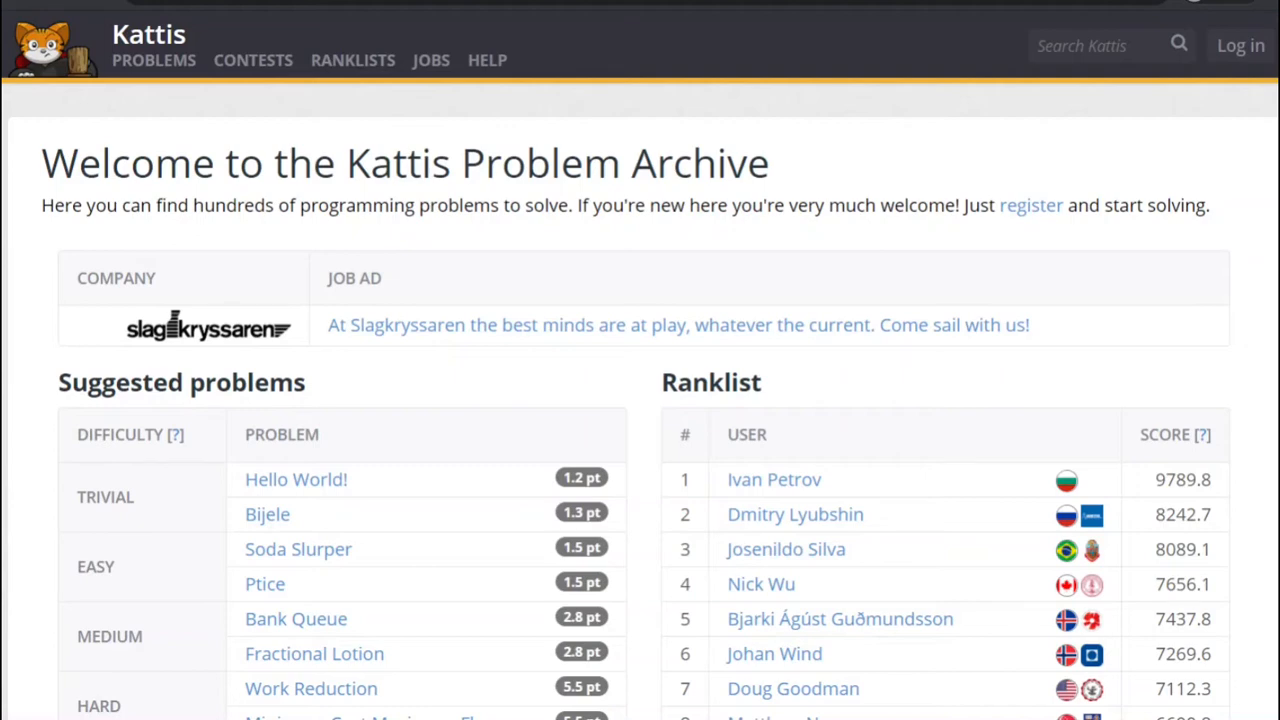
pyautogui.moveTo(308, 482)
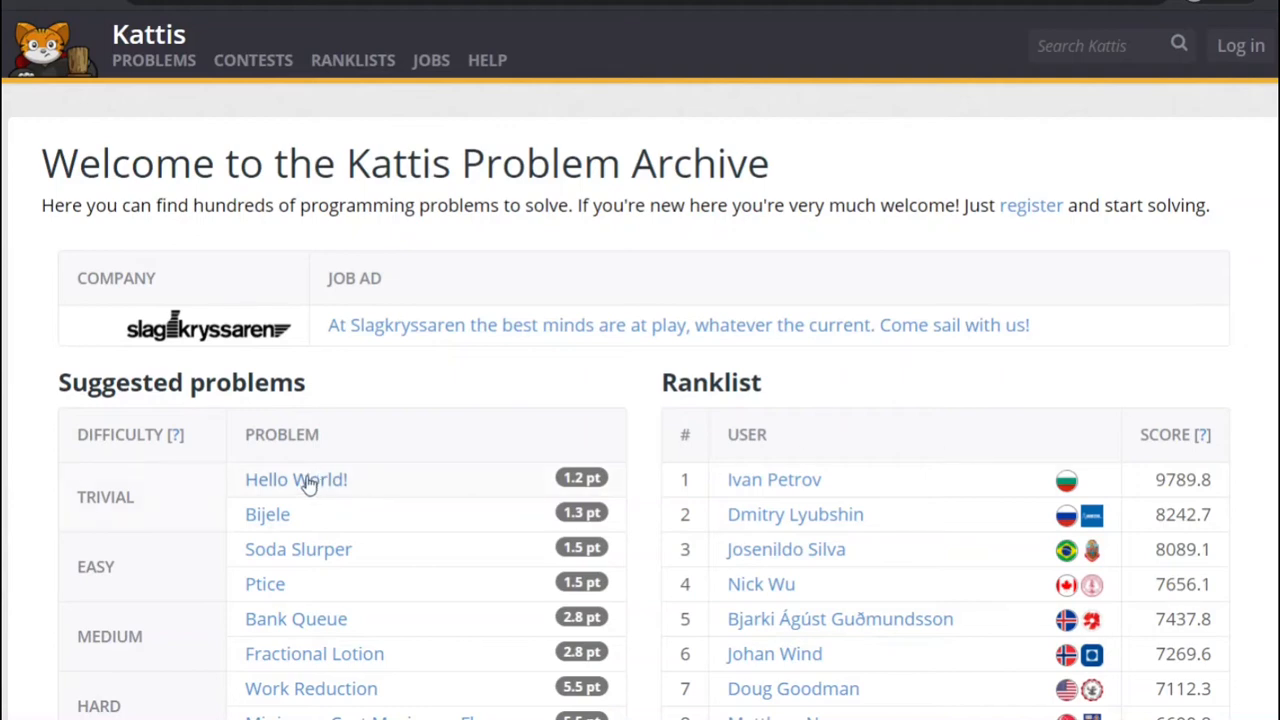
# Step: Choose "Hello World!" from the suggested trivial problems
pyautogui.click(296, 480)
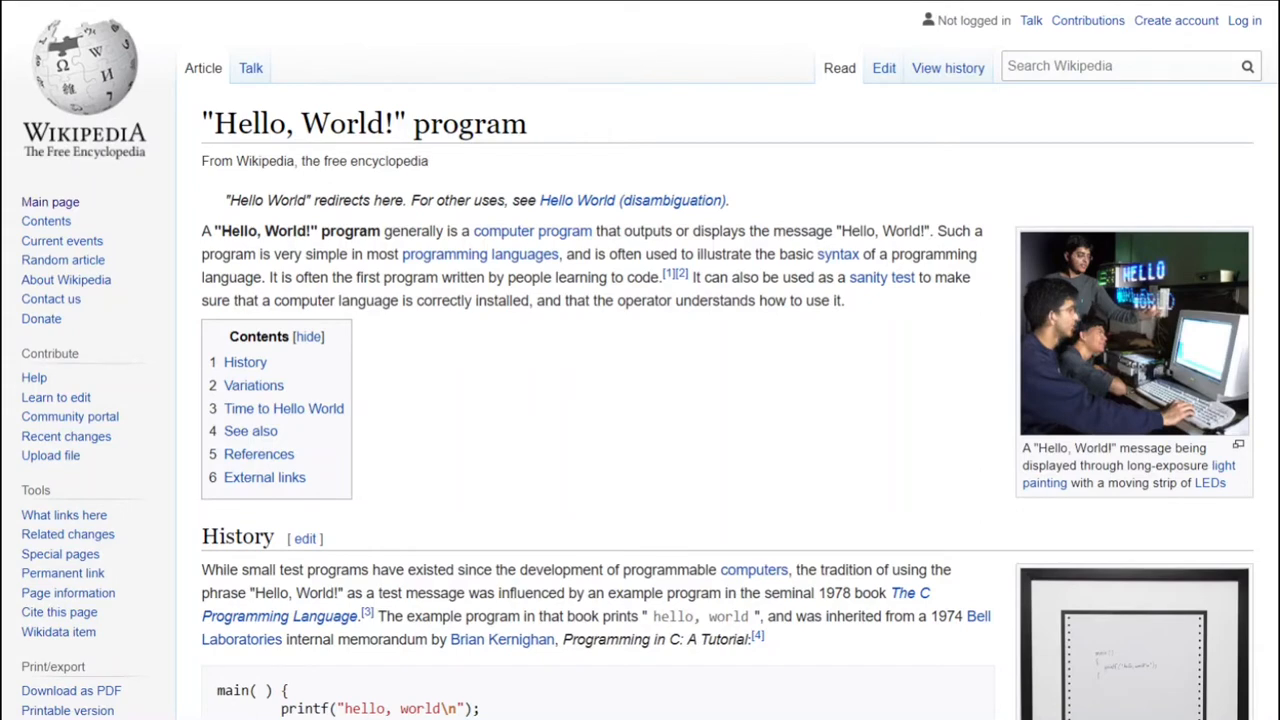
pyautogui.scroll(-3)
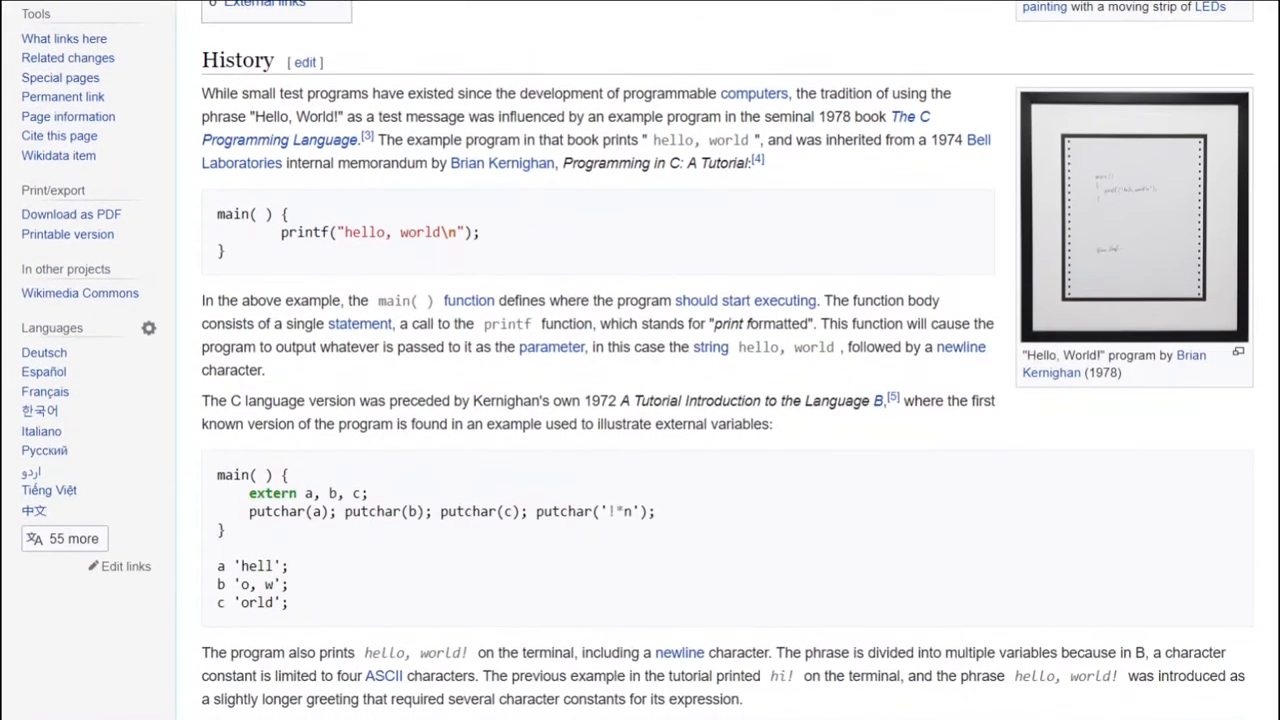
pyautogui.scroll(-3)
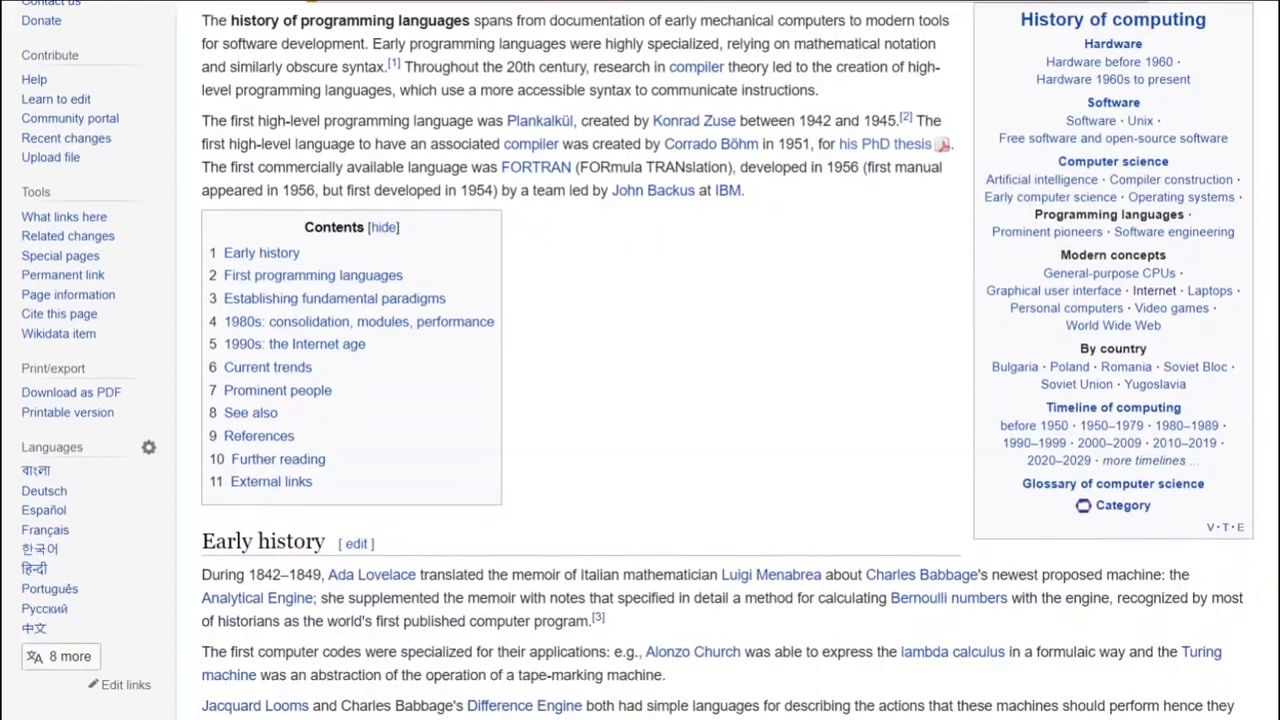
pyautogui.scroll(-3)
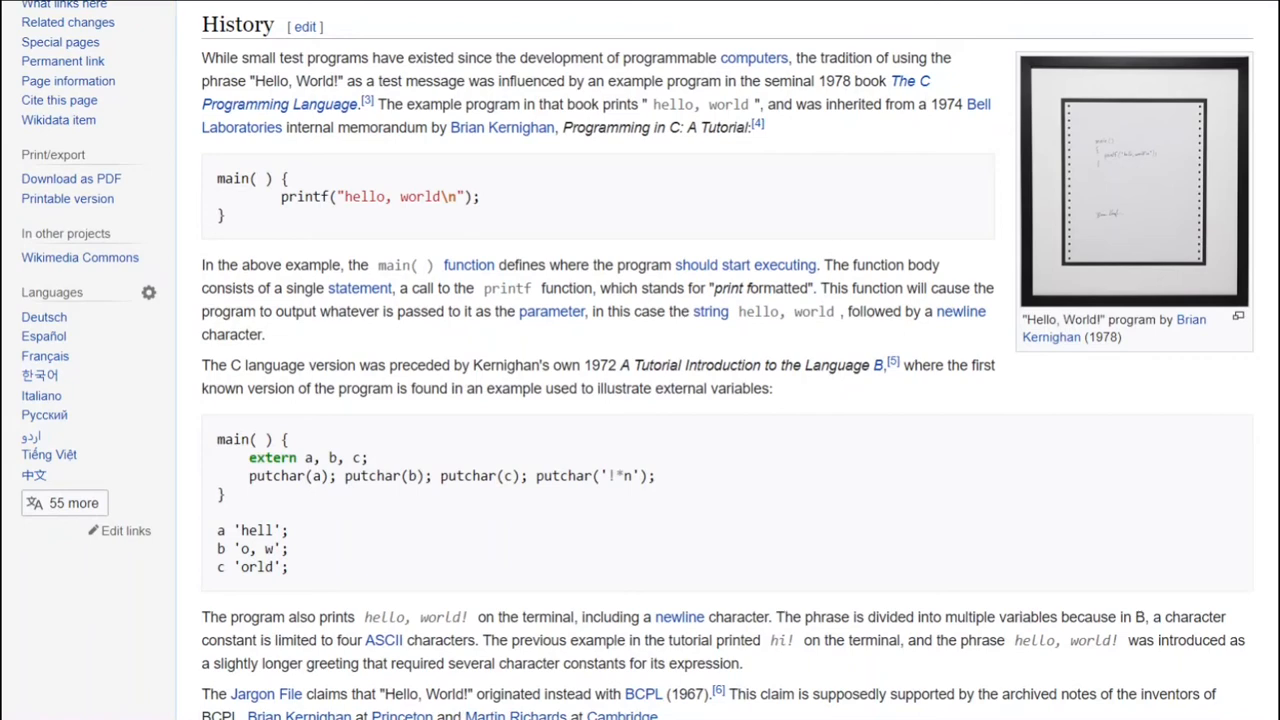
pyautogui.click(1132, 180)
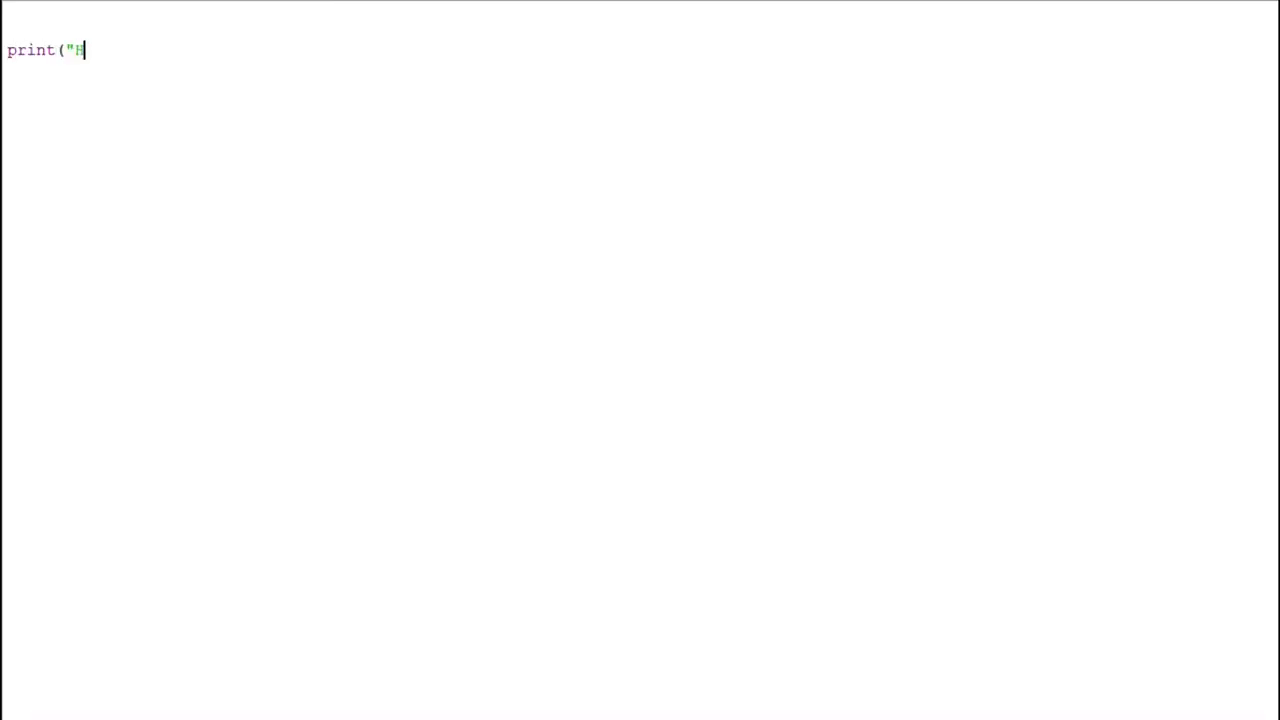
# Step: Finish the one-line solution print("Hello World")
pyautogui.write('ello World')
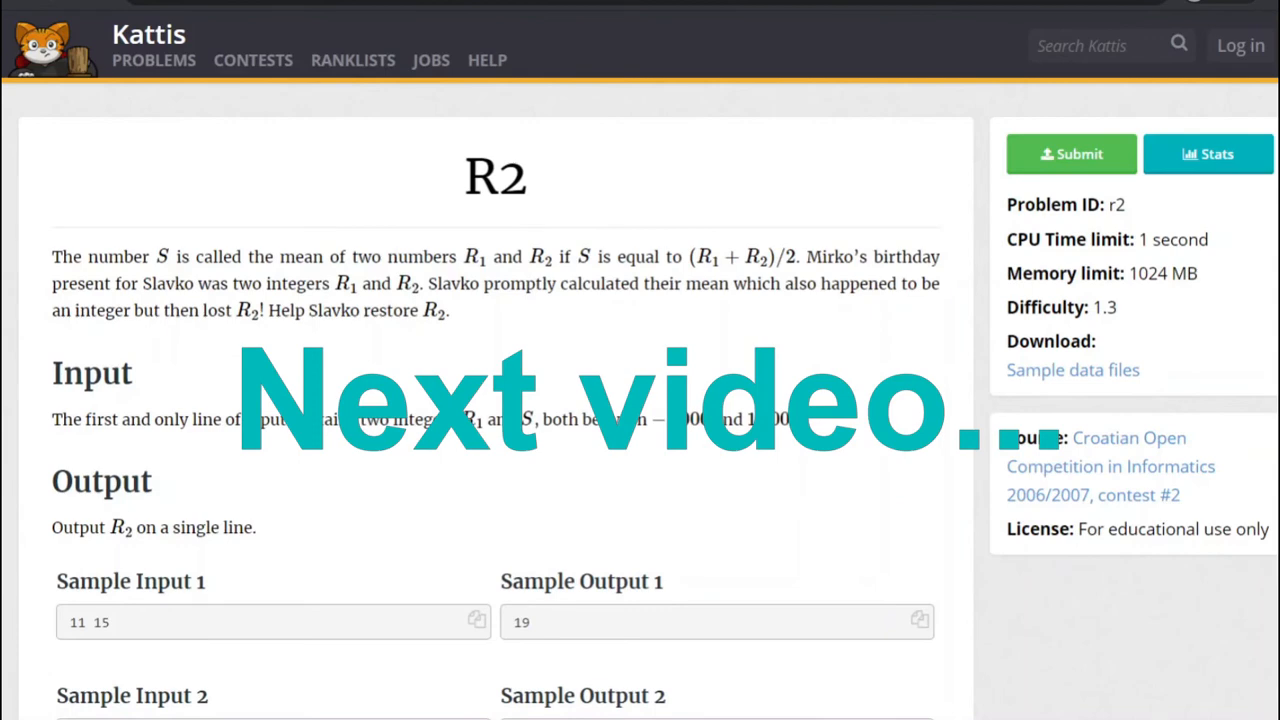
# Step: Show the full Problems list and scroll down to the 1.5-difficulty problems
pyautogui.click(154, 60)
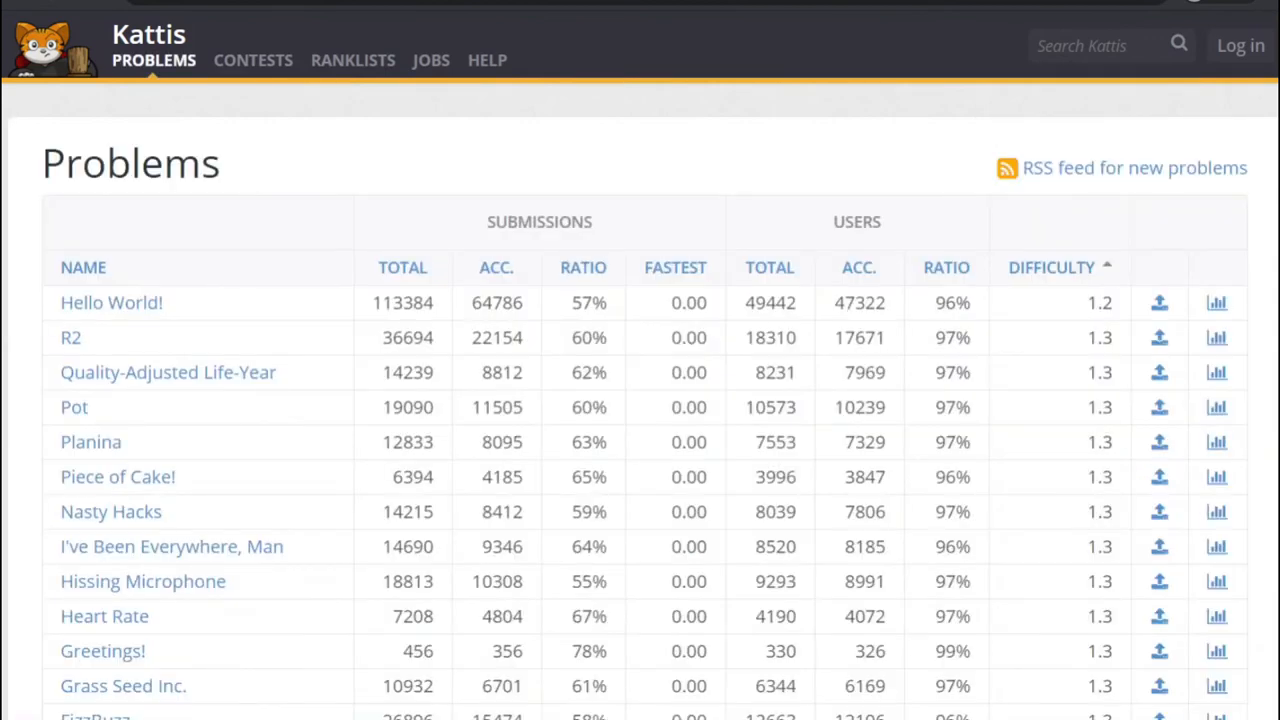
pyautogui.scroll(-3)
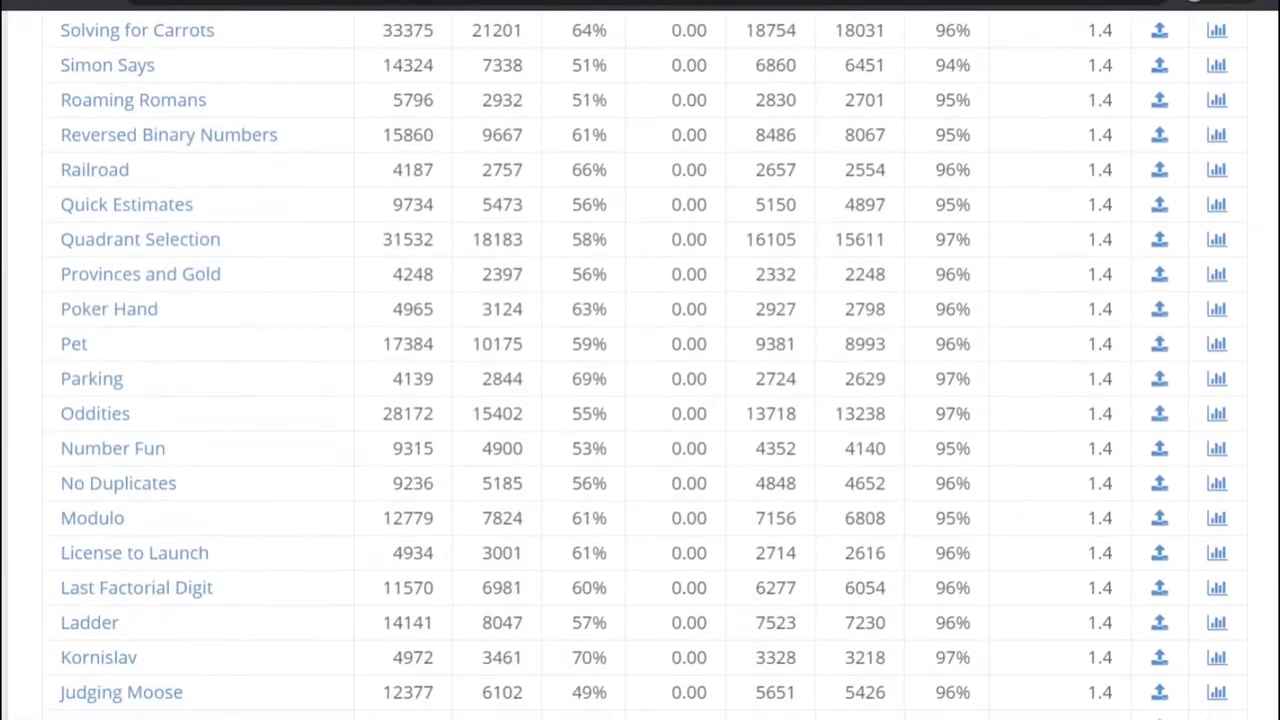
pyautogui.scroll(-3)
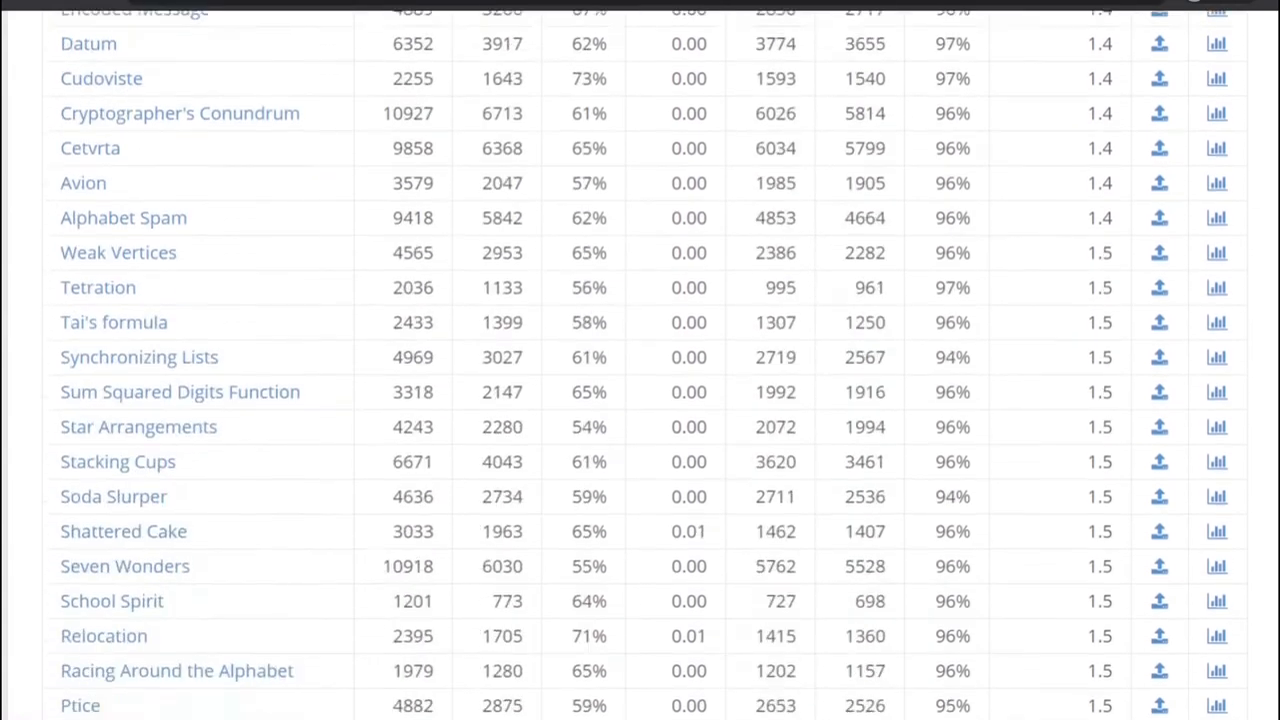
pyautogui.scroll(-3)
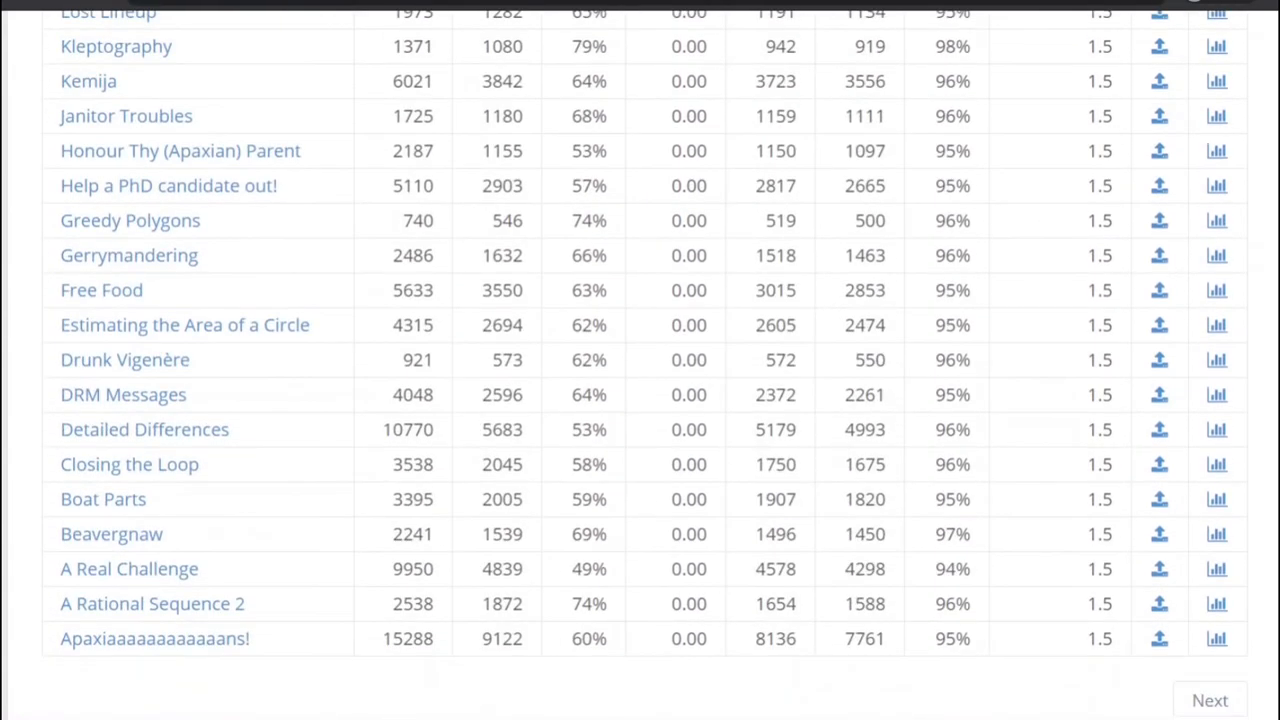